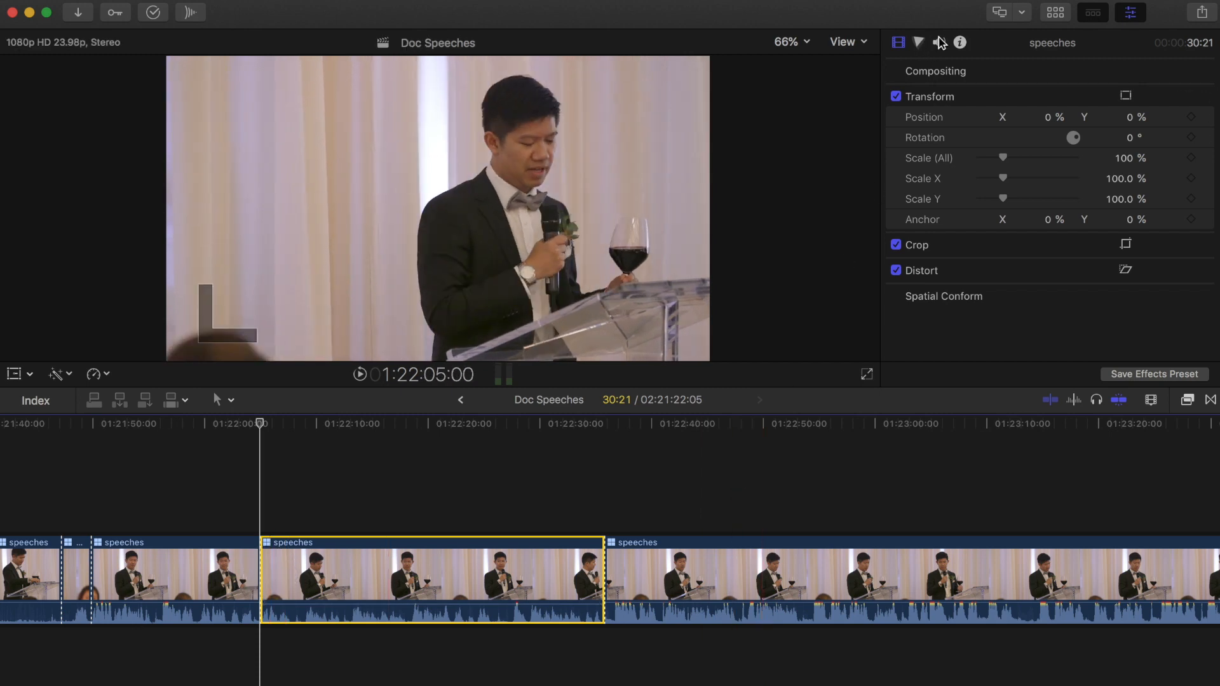
mouse_move(939, 42)
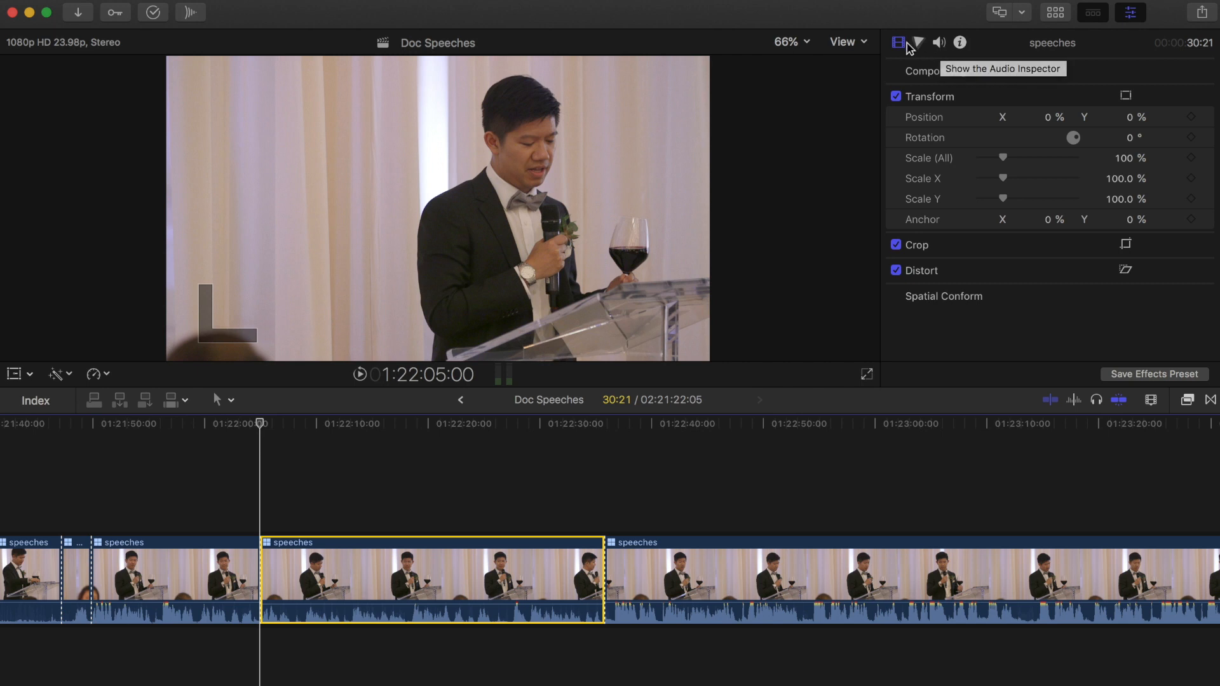
mouse_move(939, 42)
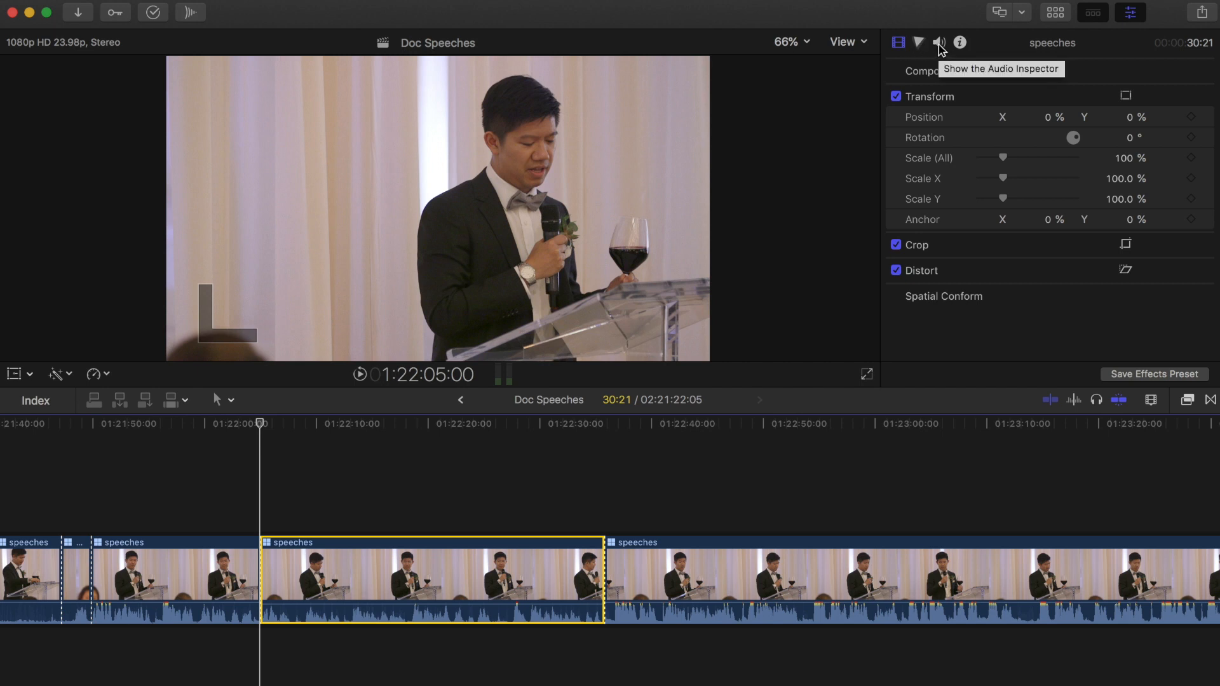
Show the speeches clip's audio settings in the Audio Inspector
left_click(940, 43)
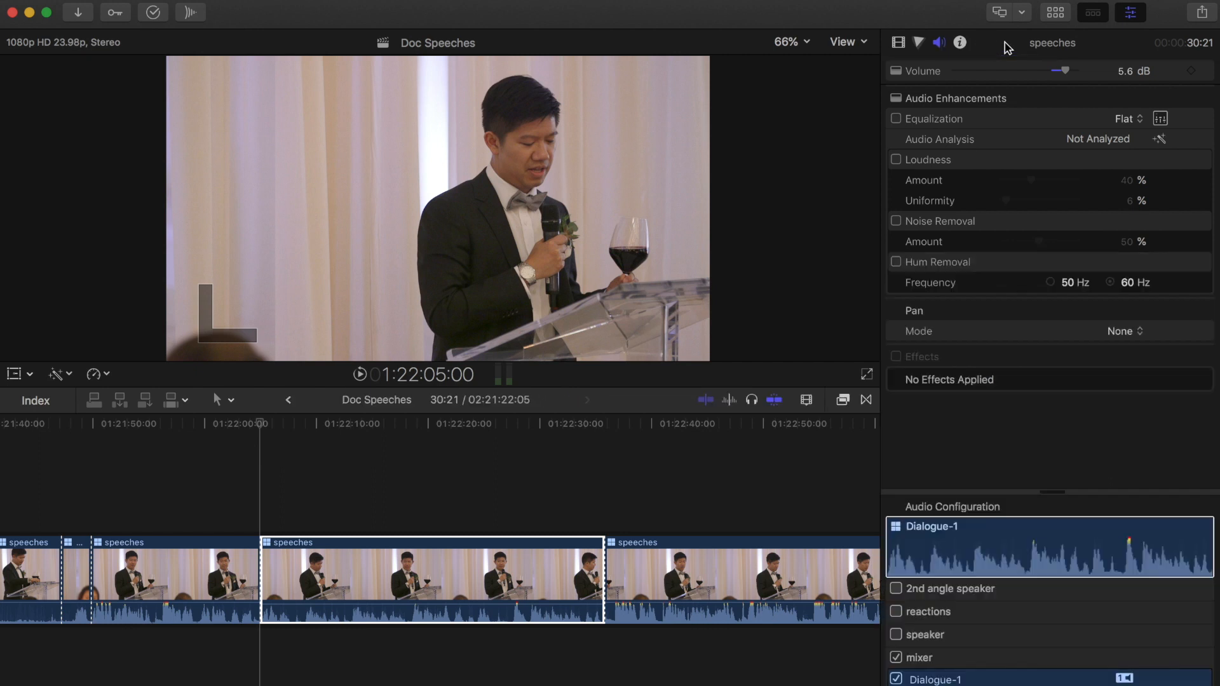
mouse_move(1006, 48)
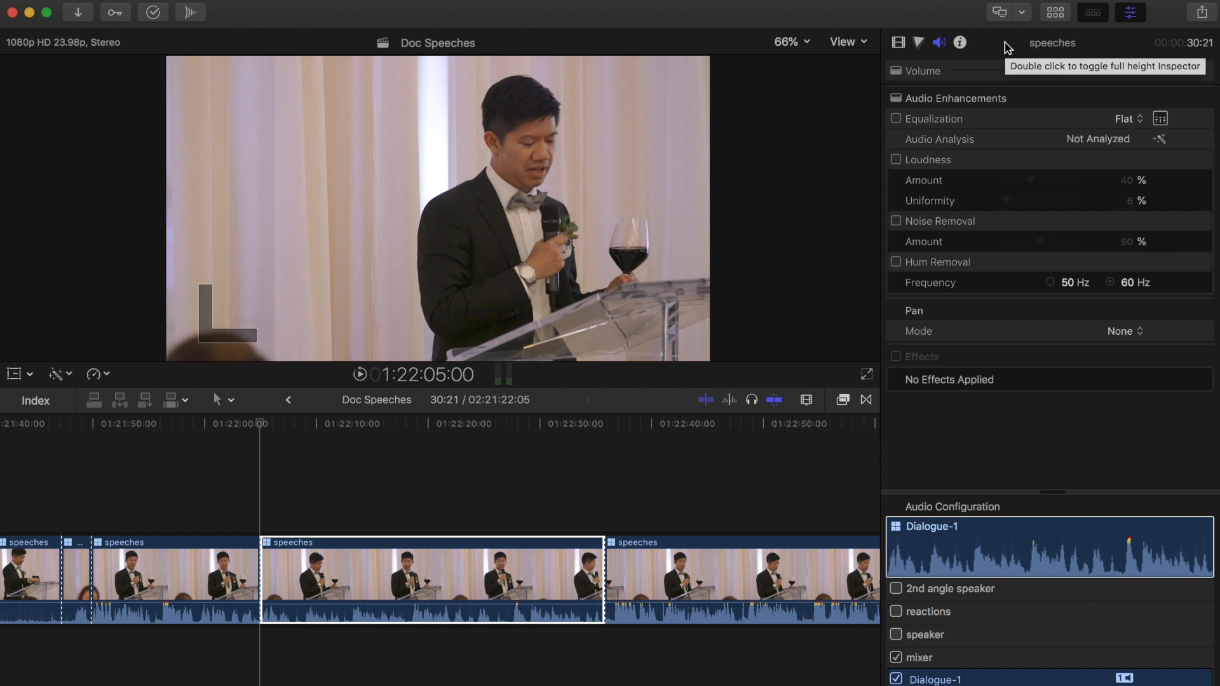
mouse_move(991, 80)
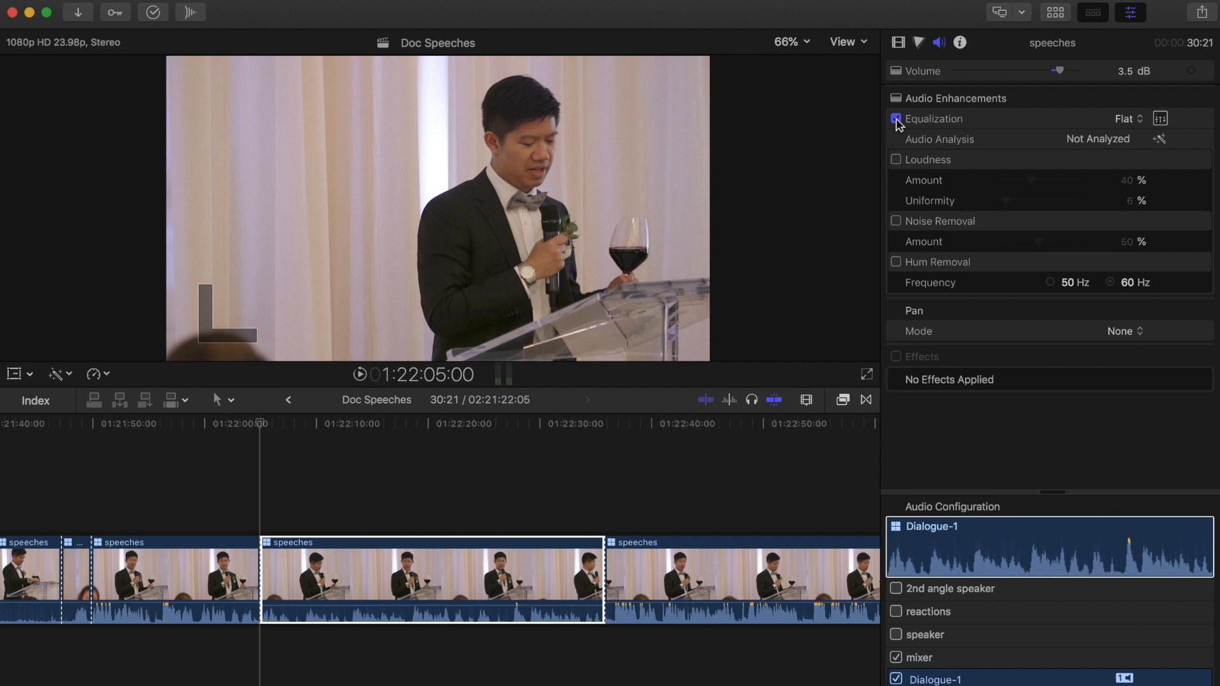
Enable equalization, try the Voice Enhance preset, then apply Music Enhance
left_click(1160, 119)
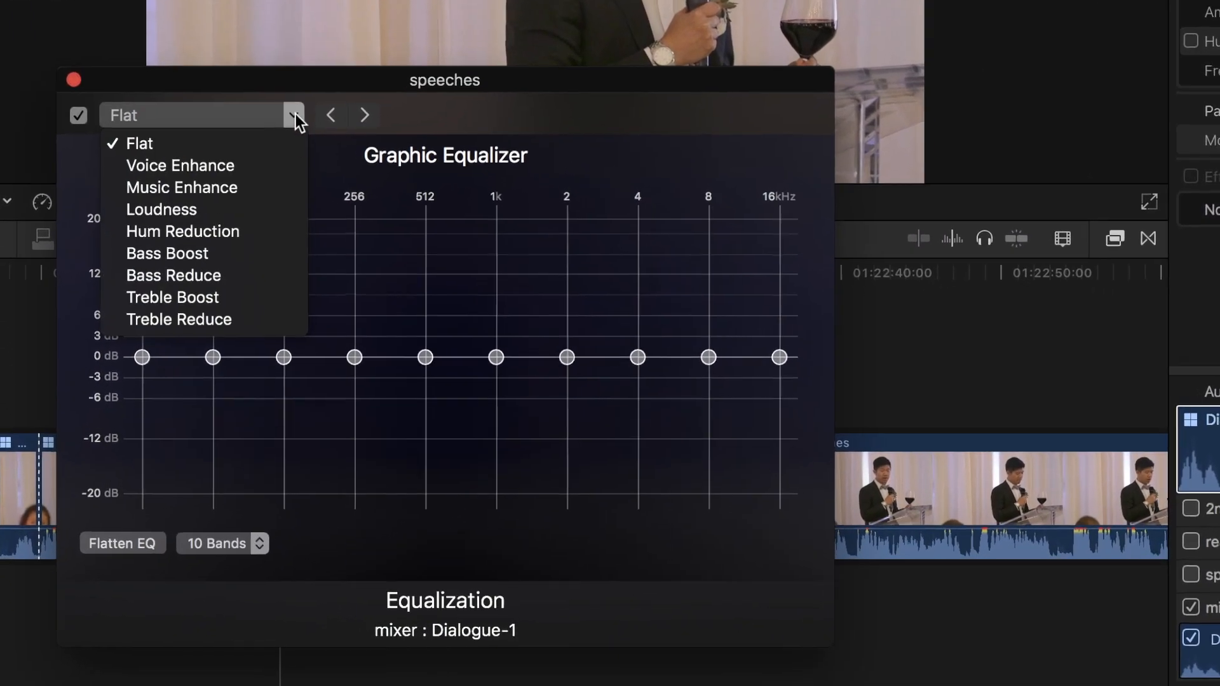
left_click(179, 165)
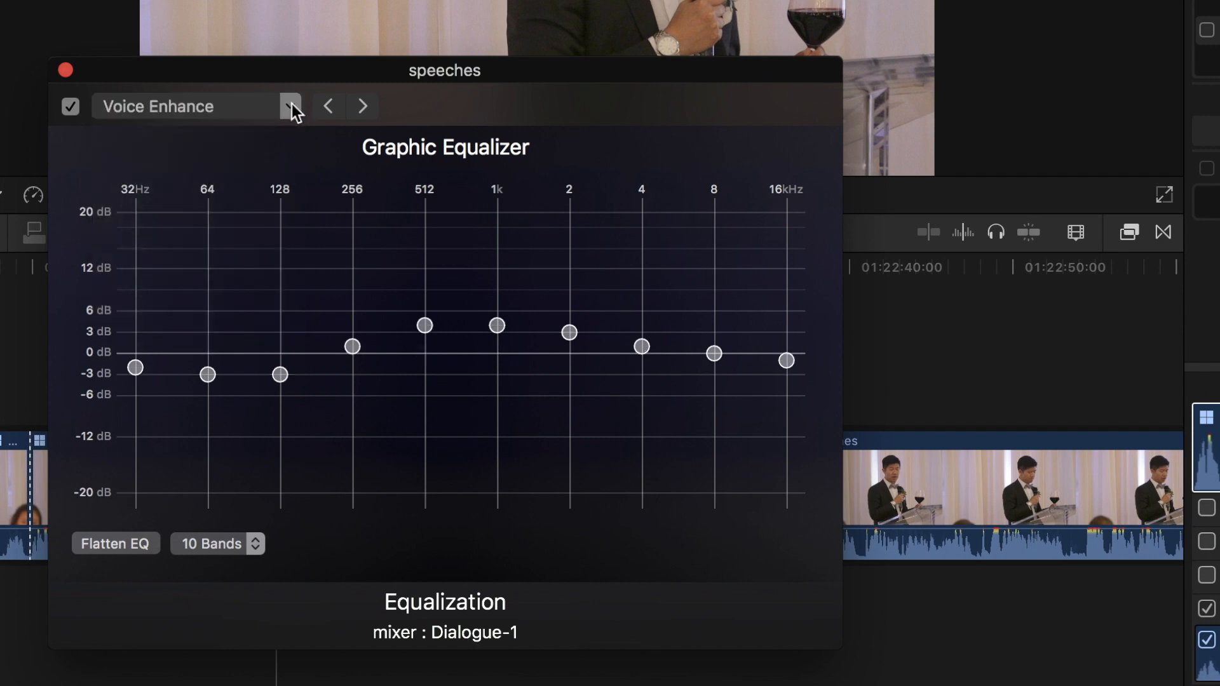
left_click(291, 106)
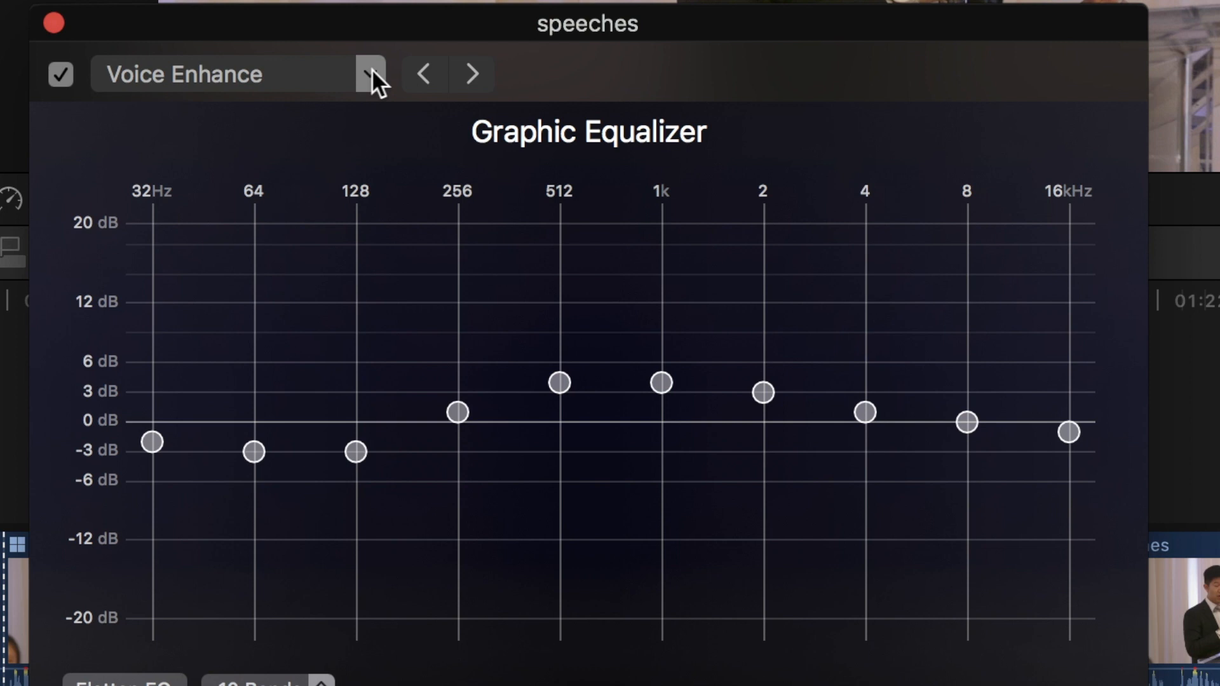
left_click(370, 74)
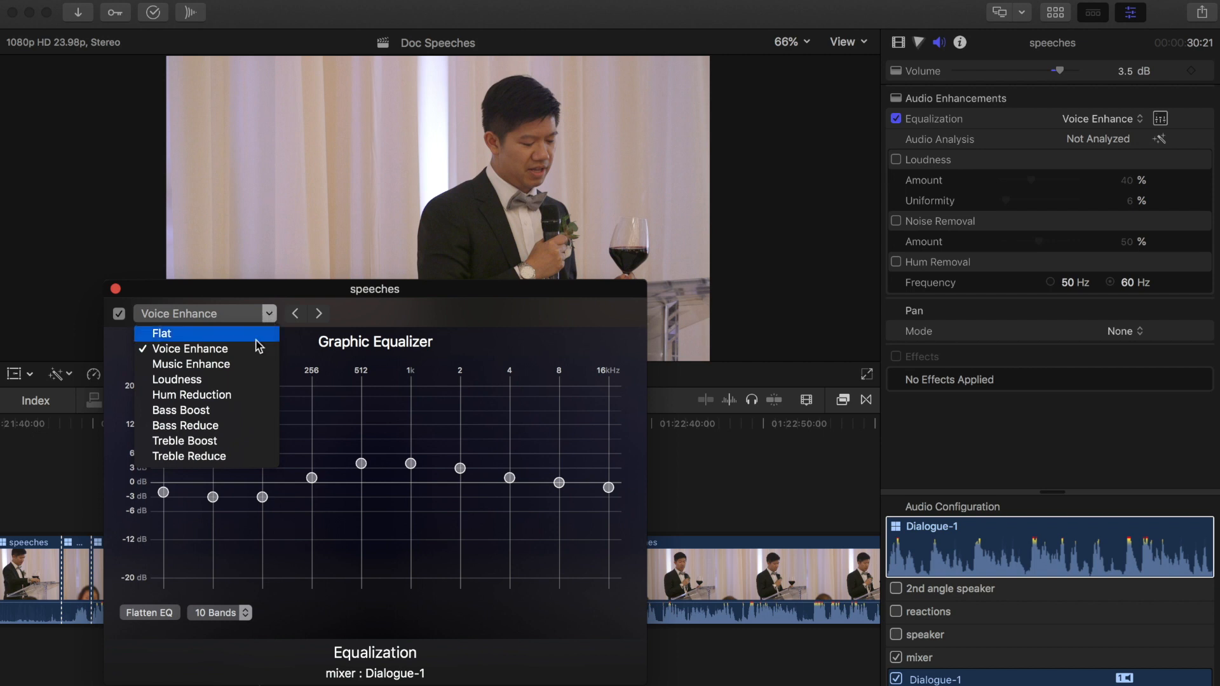
left_click(191, 364)
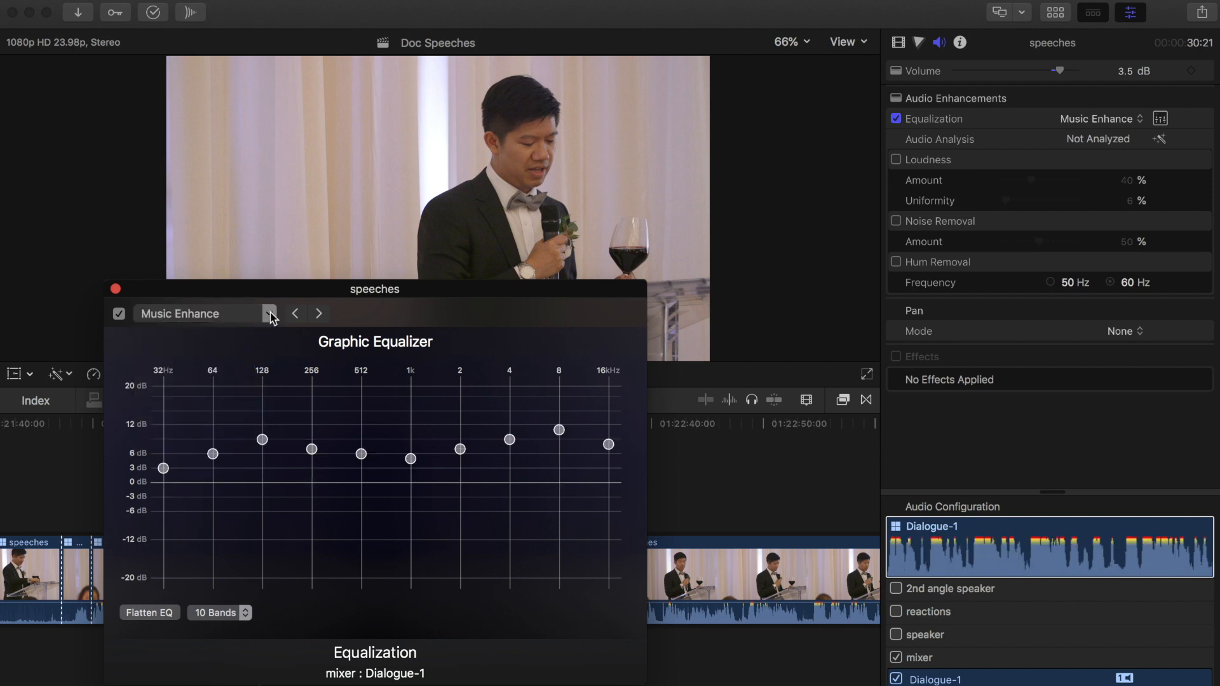
Try the Loudness and Hum Reduction equalizer presets on the speech clip
left_click(268, 314)
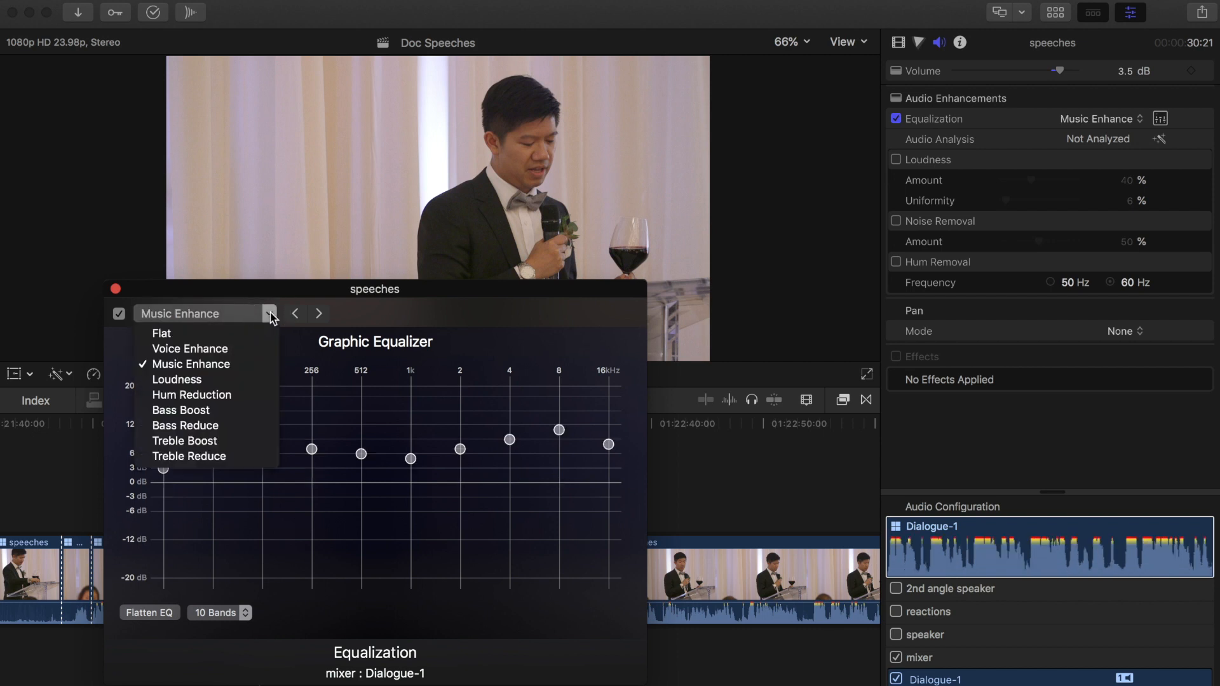
left_click(176, 381)
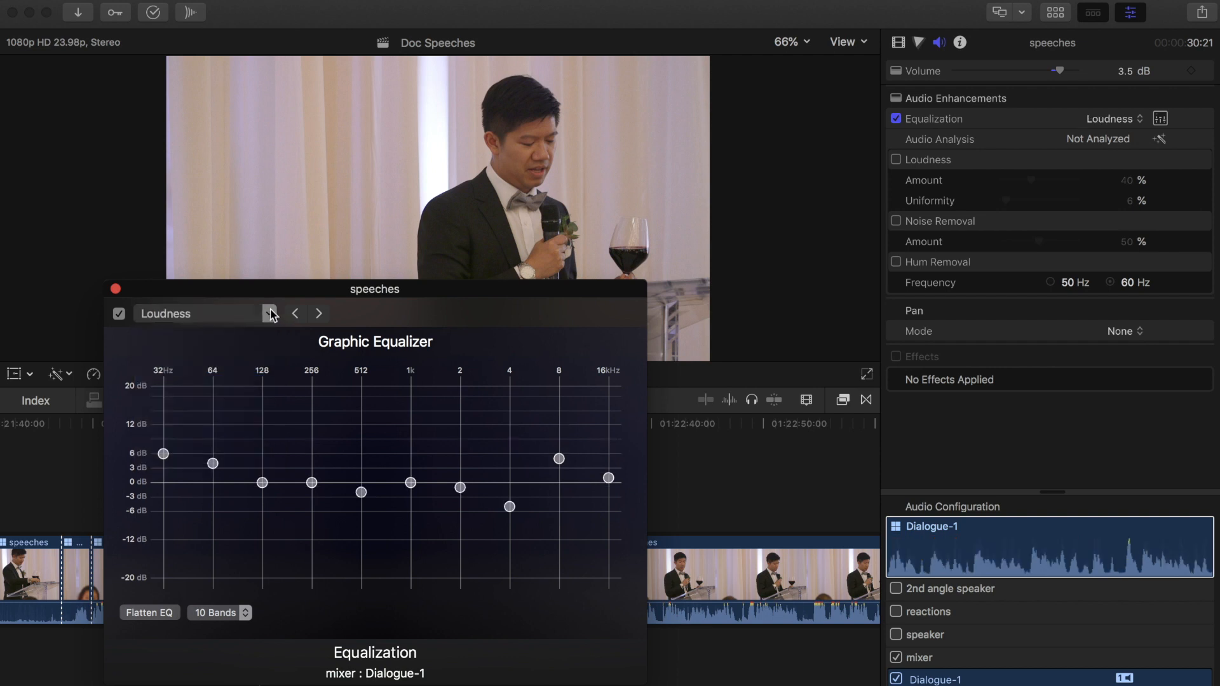
left_click(270, 312)
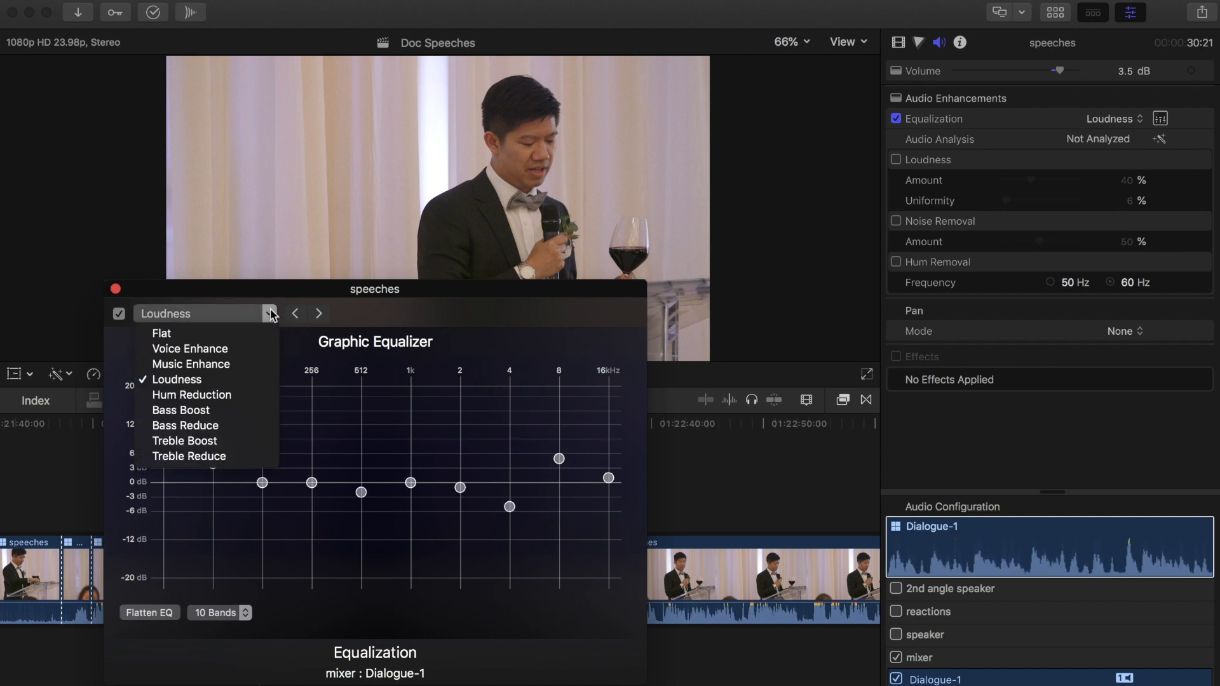
left_click(177, 380)
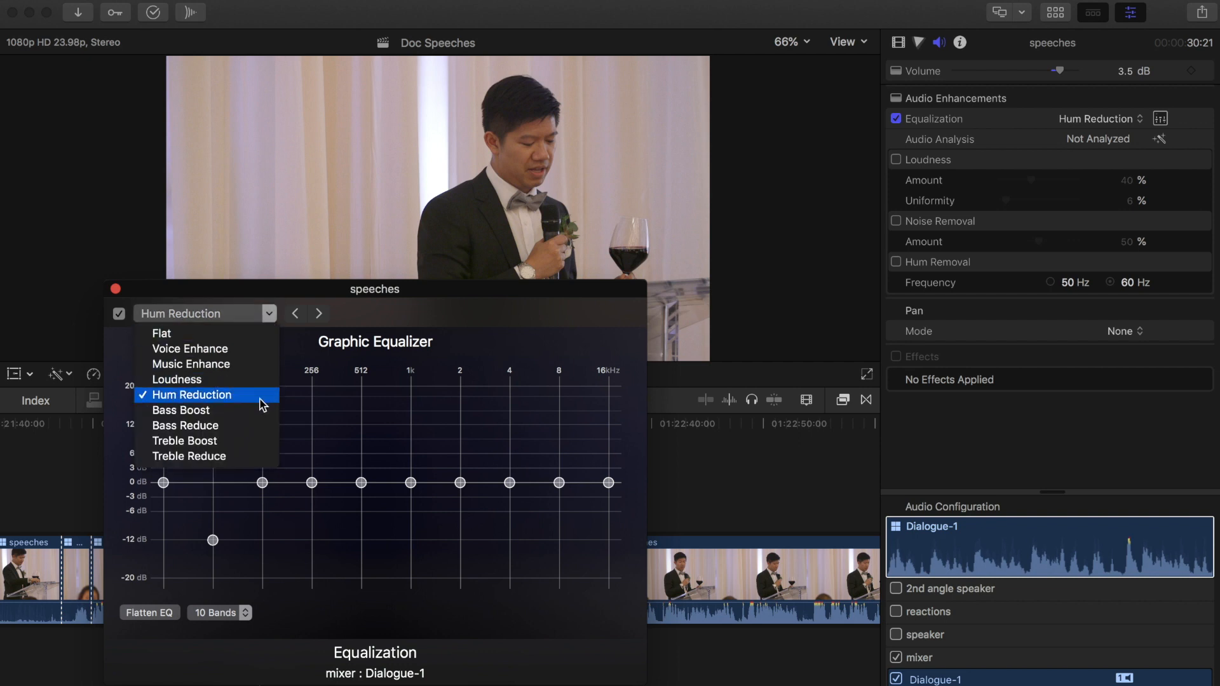
left_click(191, 395)
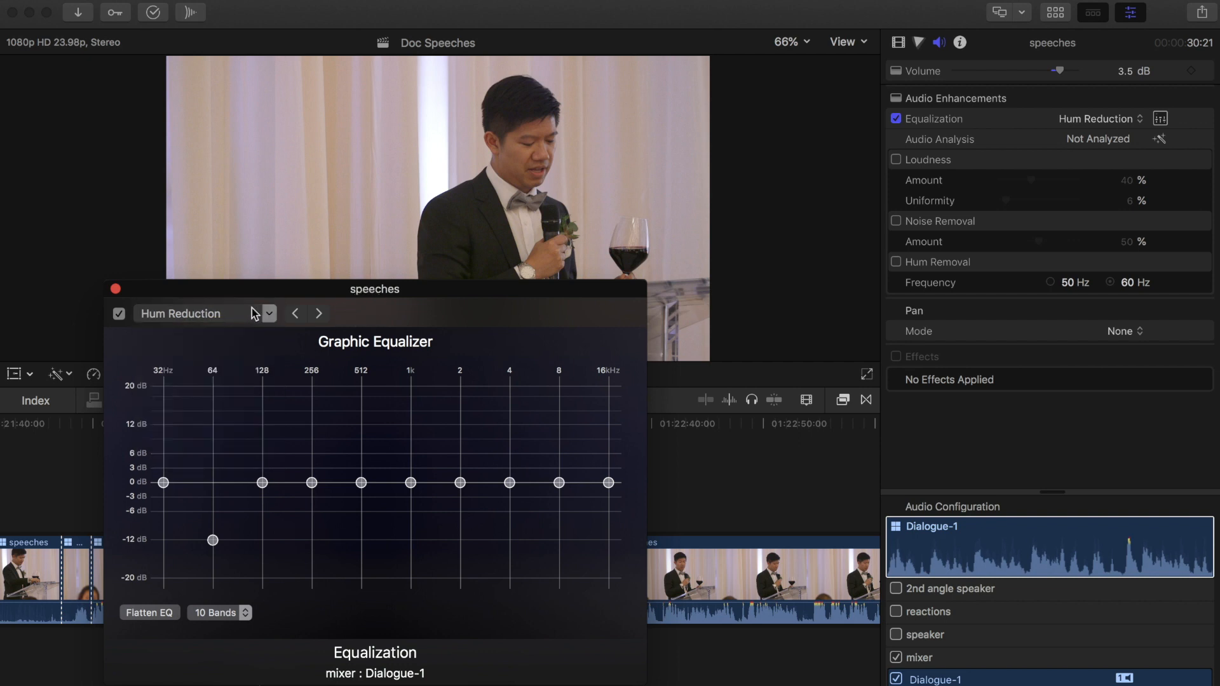
Try Bass Reduce, Treble Boost and Treble Reduce, then choose the Loudness preset
left_click(268, 314)
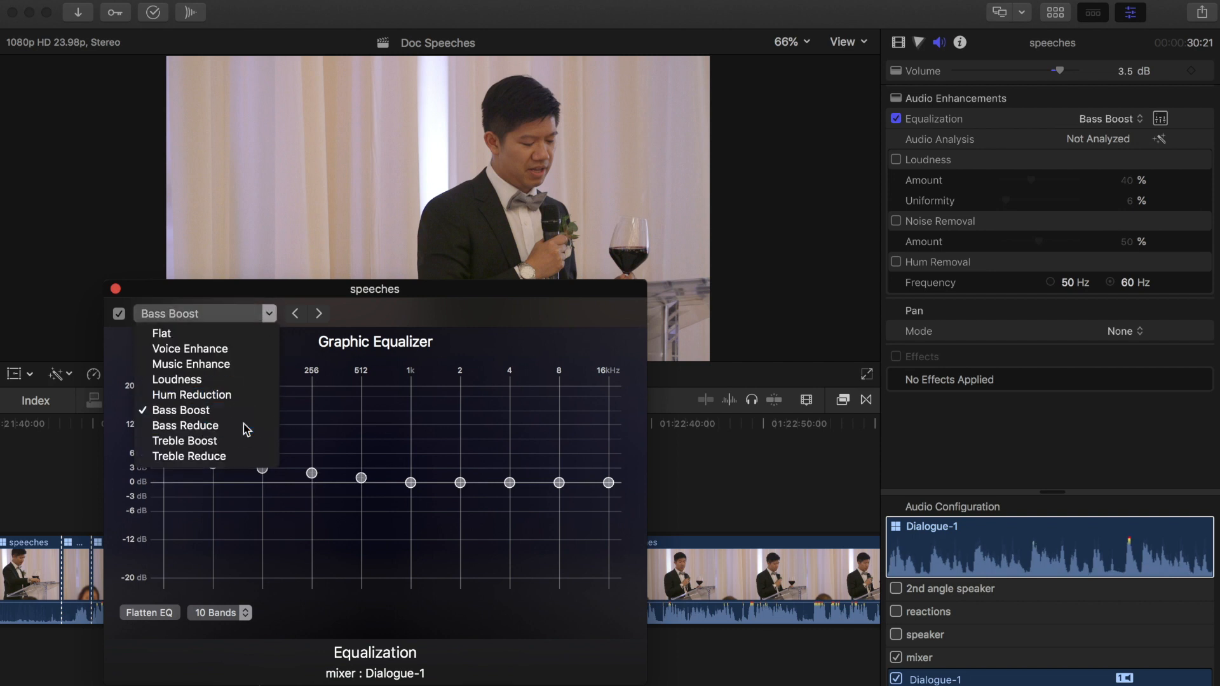
left_click(183, 410)
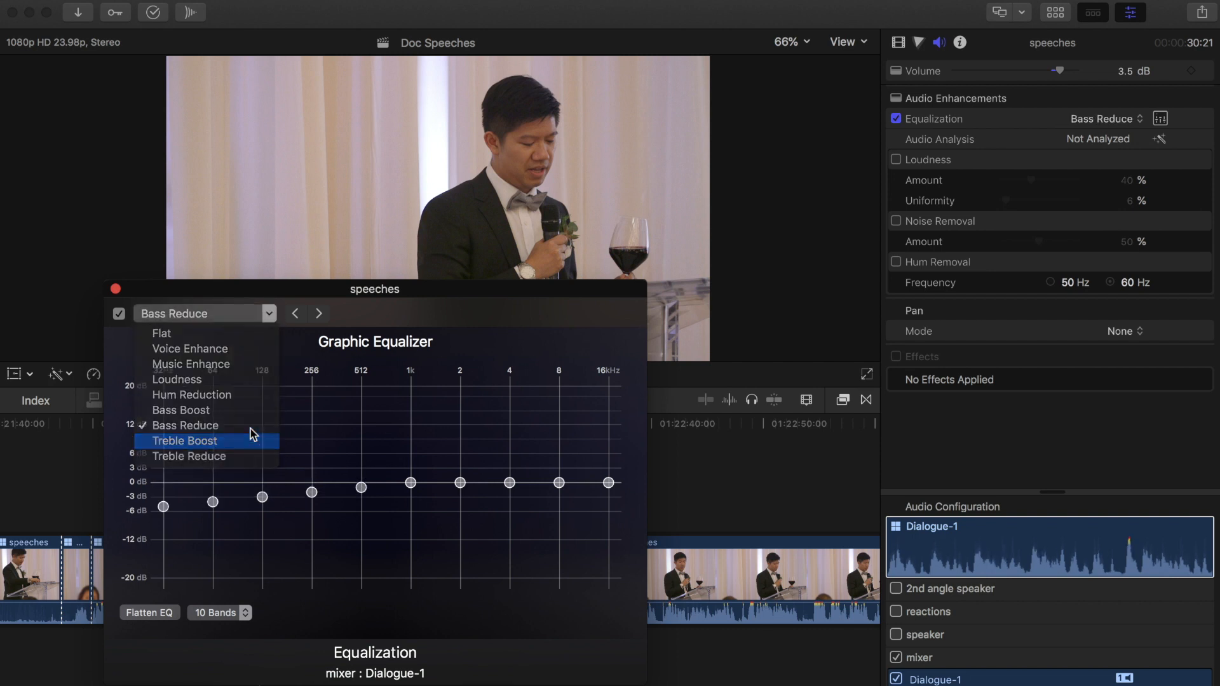
left_click(183, 440)
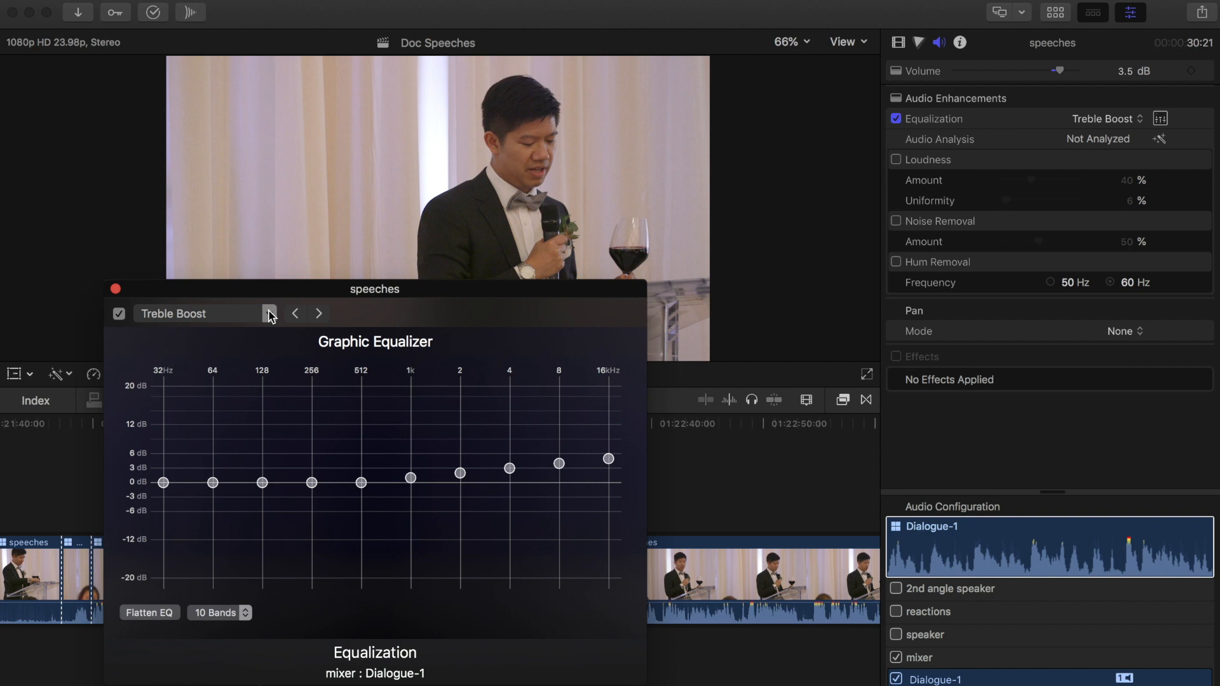
left_click(319, 314)
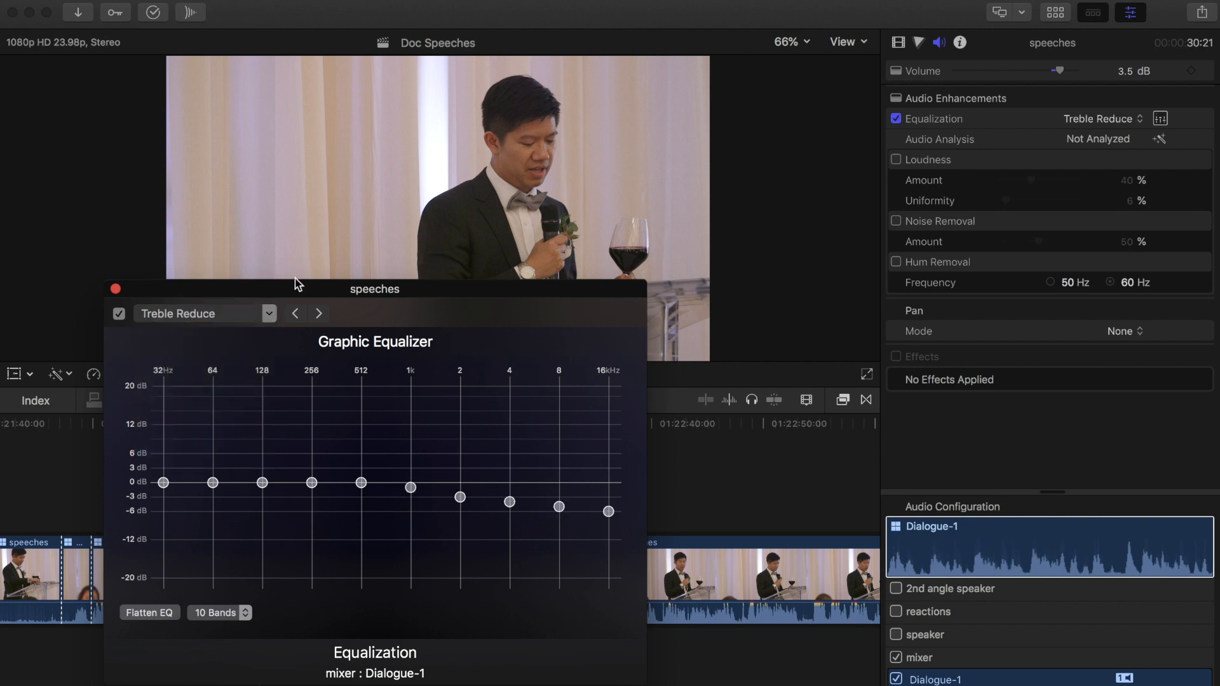
left_click(268, 313)
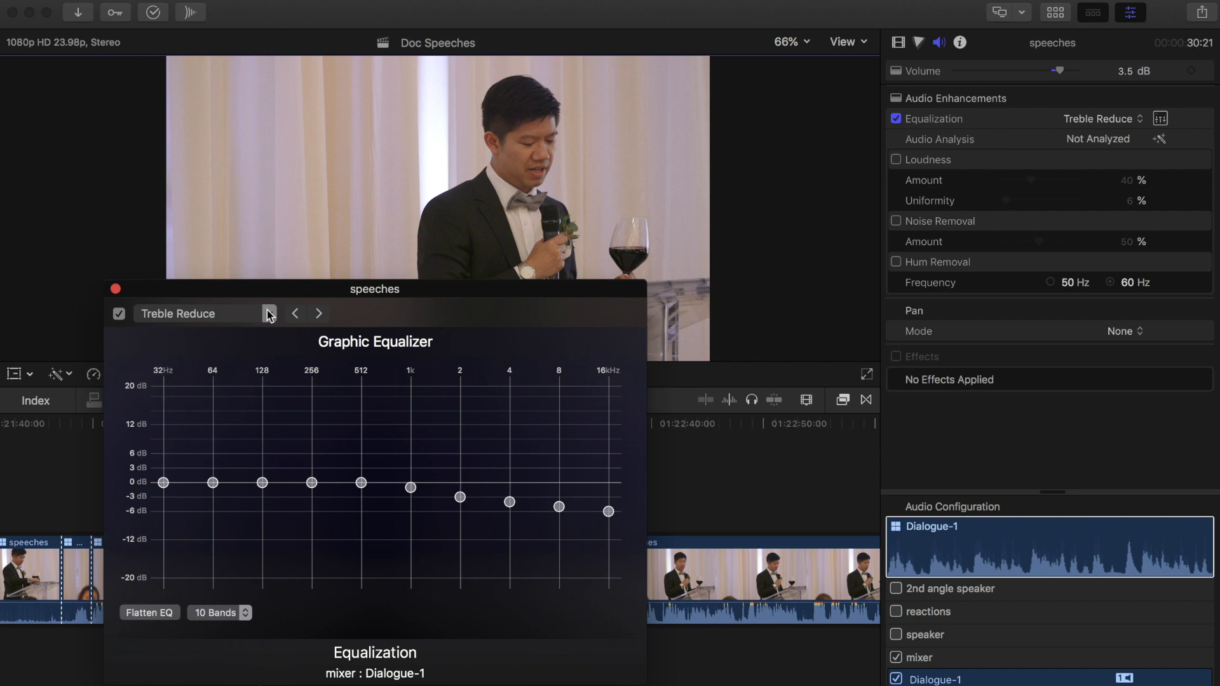
left_click(269, 313)
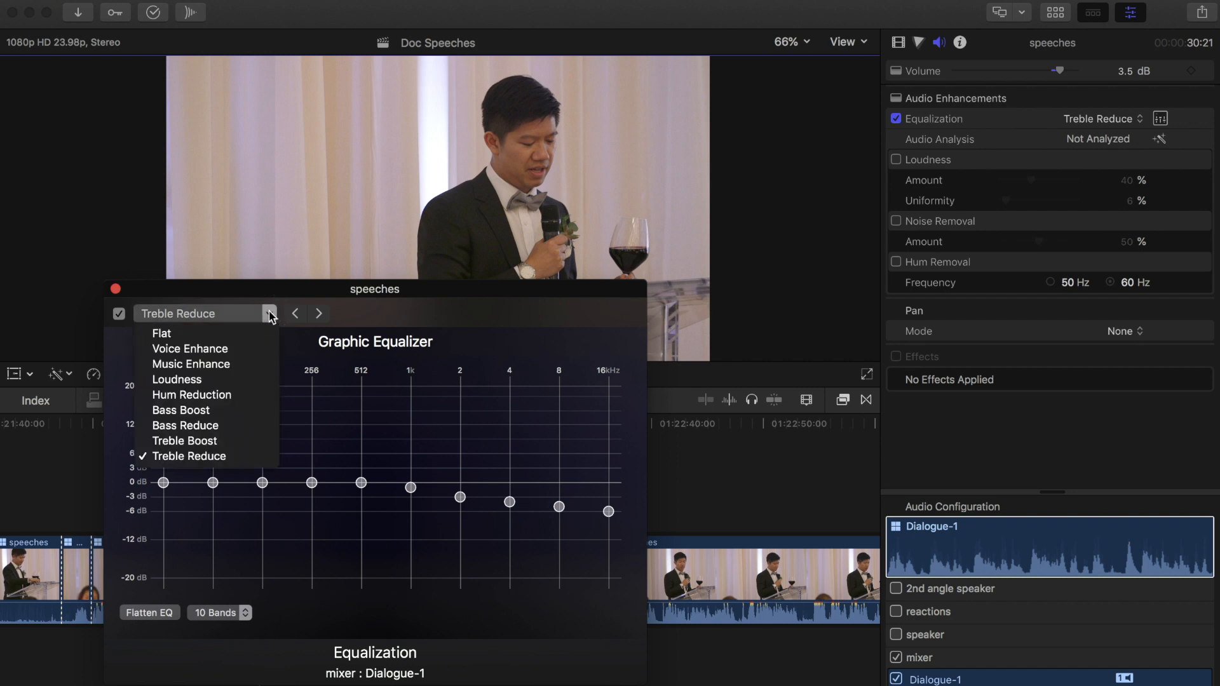
mouse_move(177, 380)
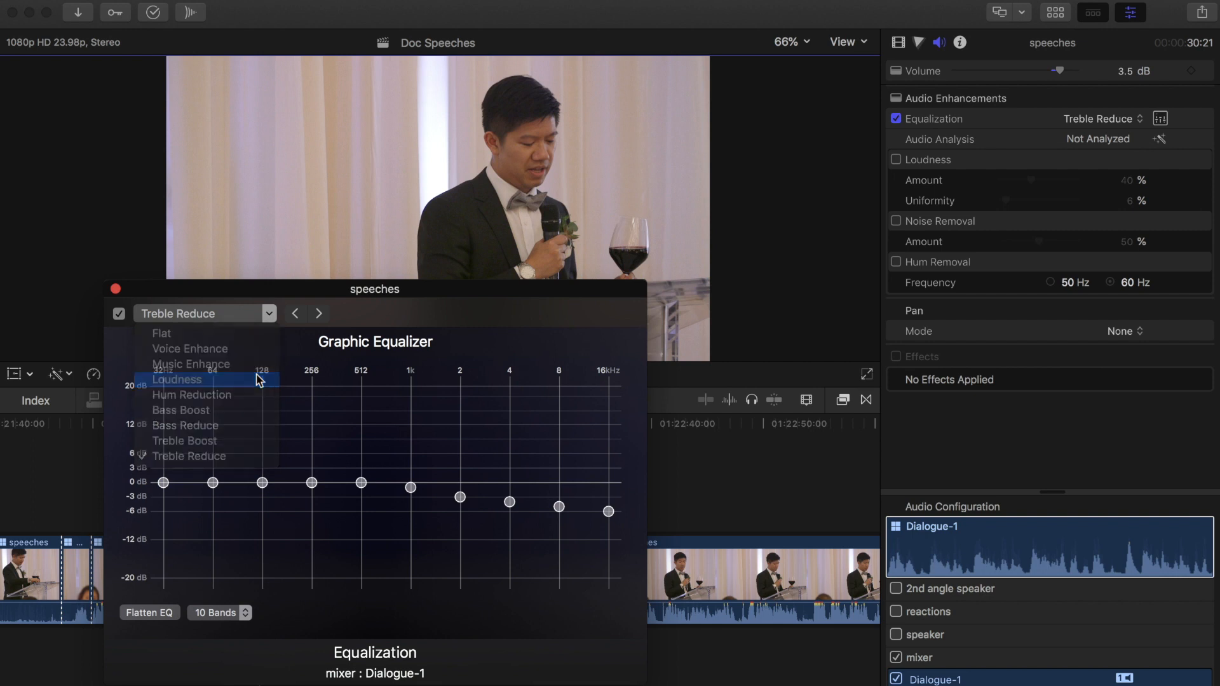
left_click(176, 380)
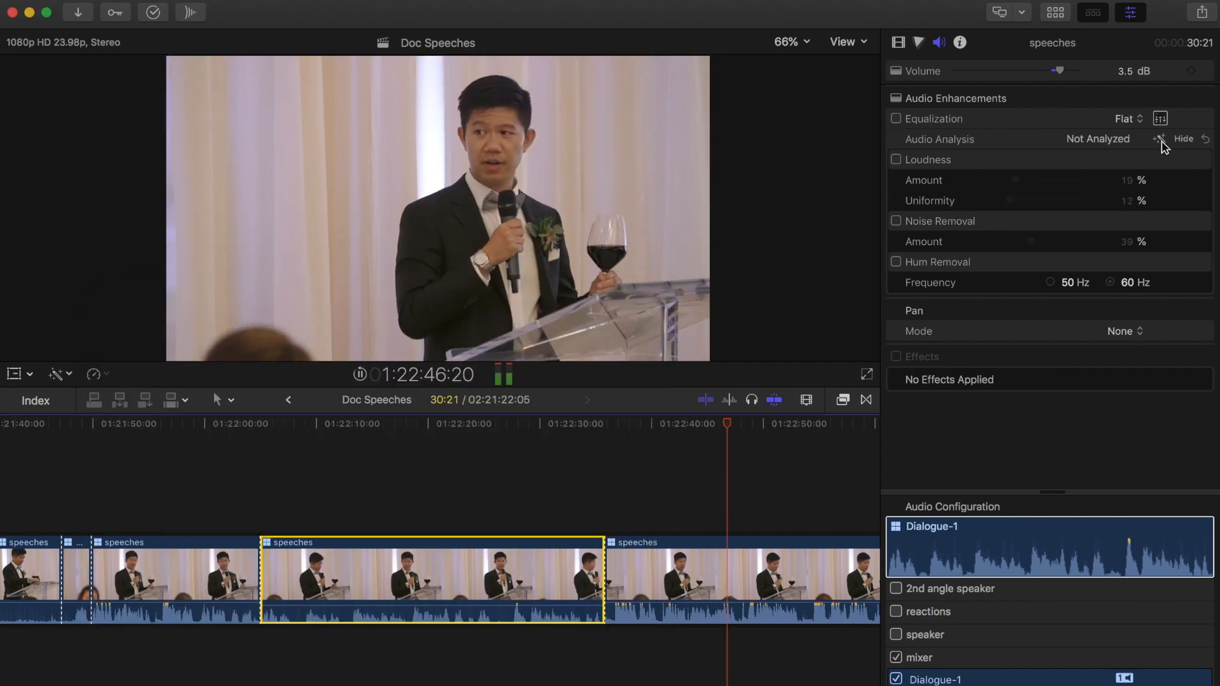
Analyze the speech clip's audio for problems and turn on Equalization
left_click(1161, 138)
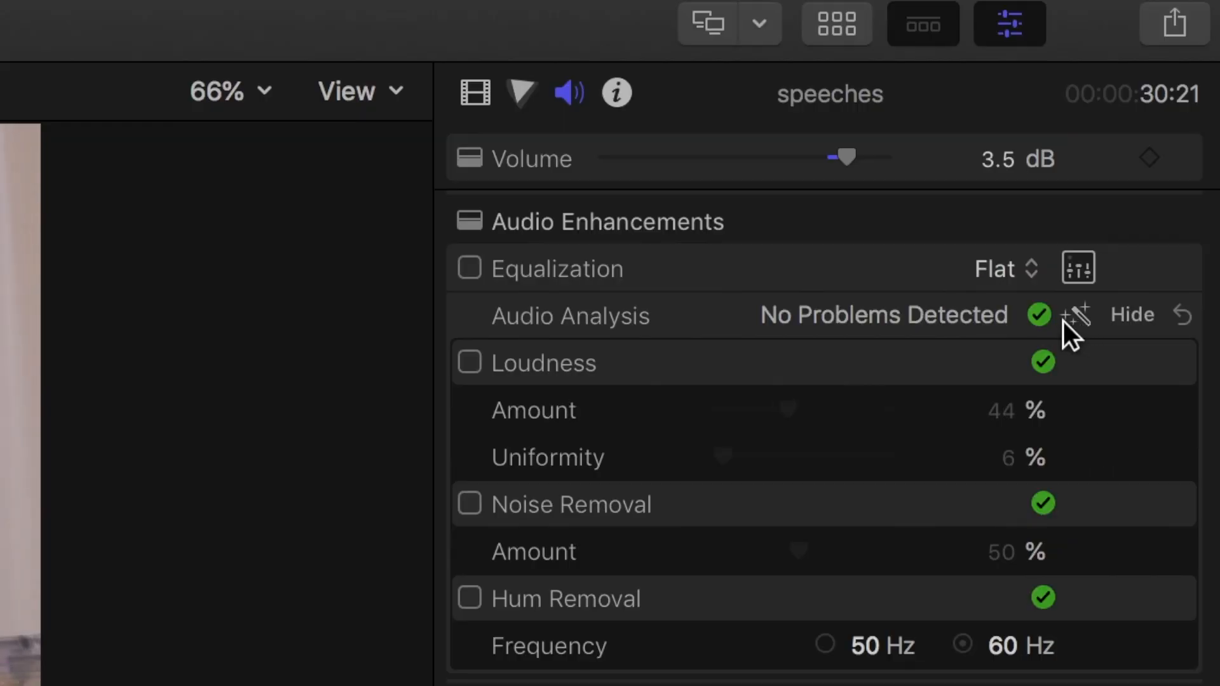
mouse_move(1098, 362)
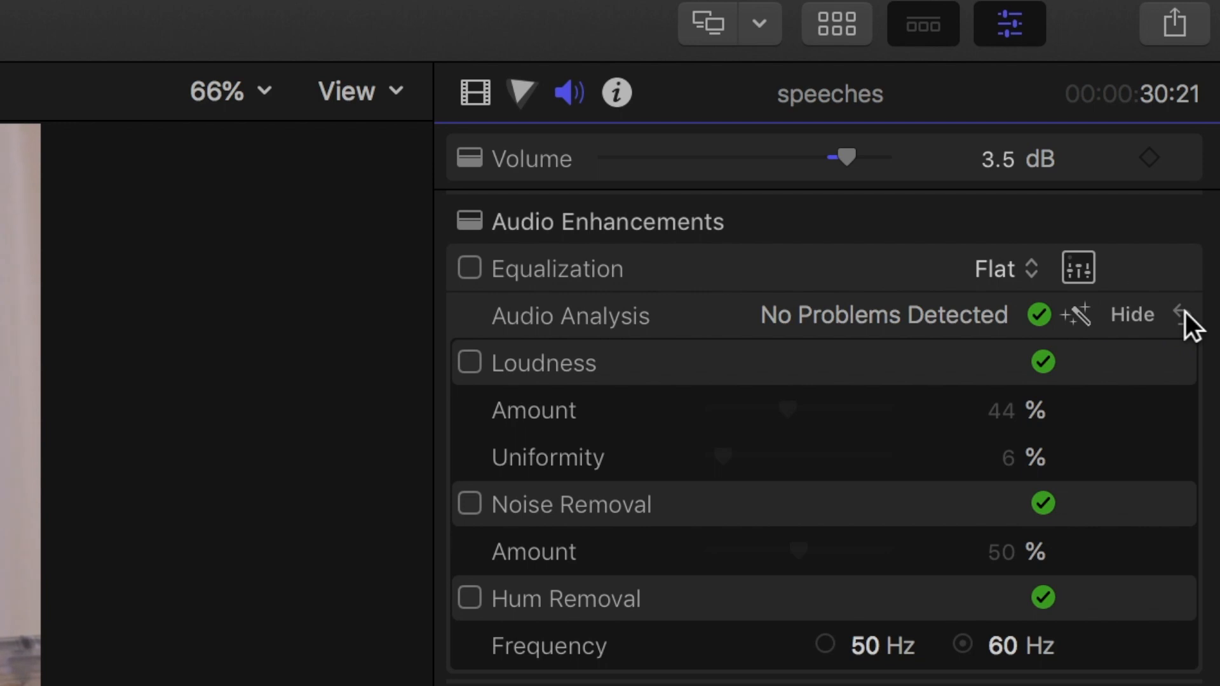
left_click(469, 267)
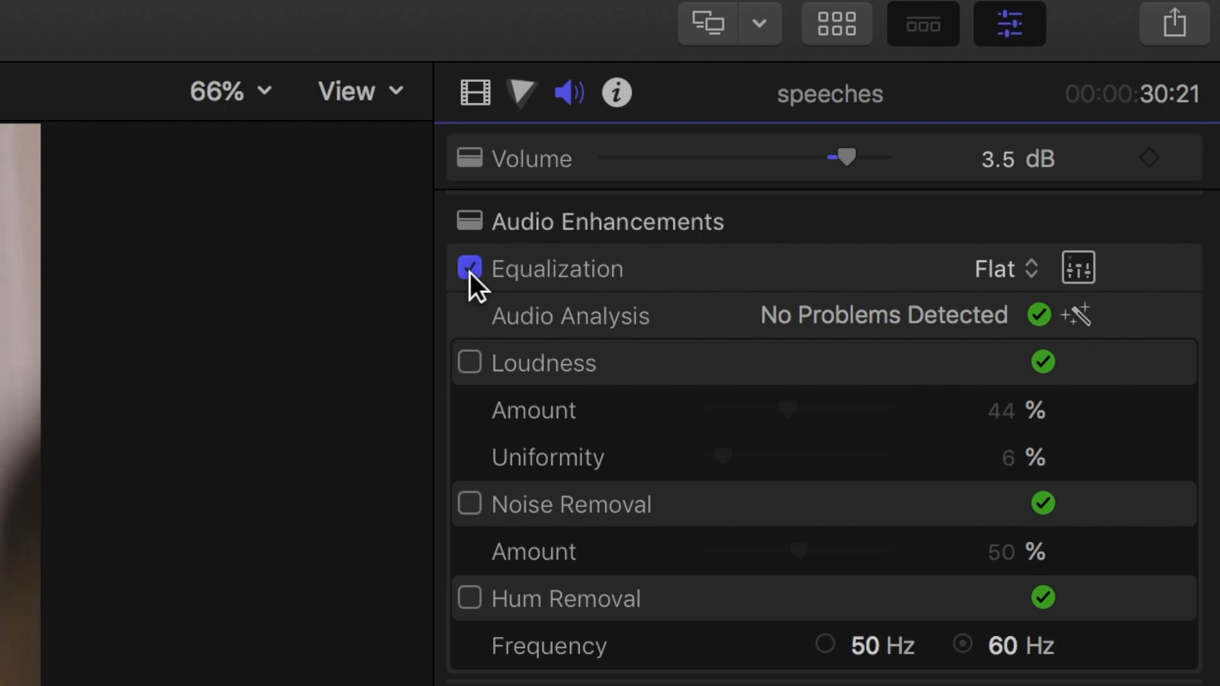
left_click(468, 268)
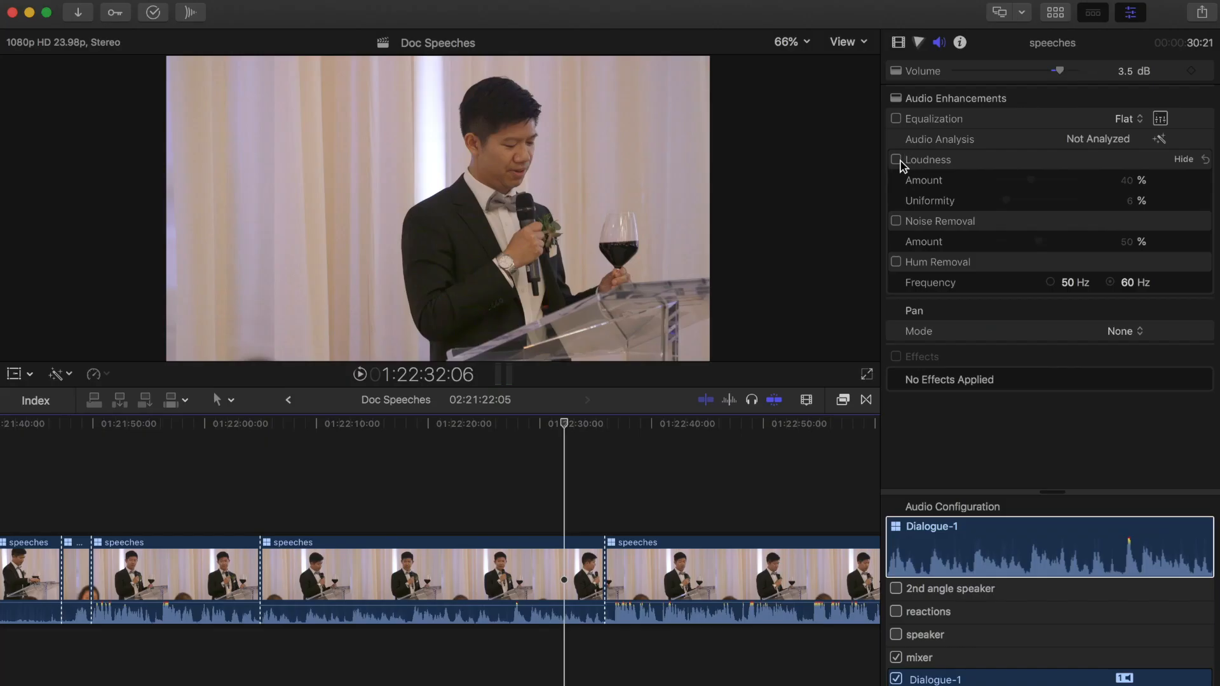
Turn Loudness on, toggle it off and on to compare, and adjust Uniformity
left_click(895, 160)
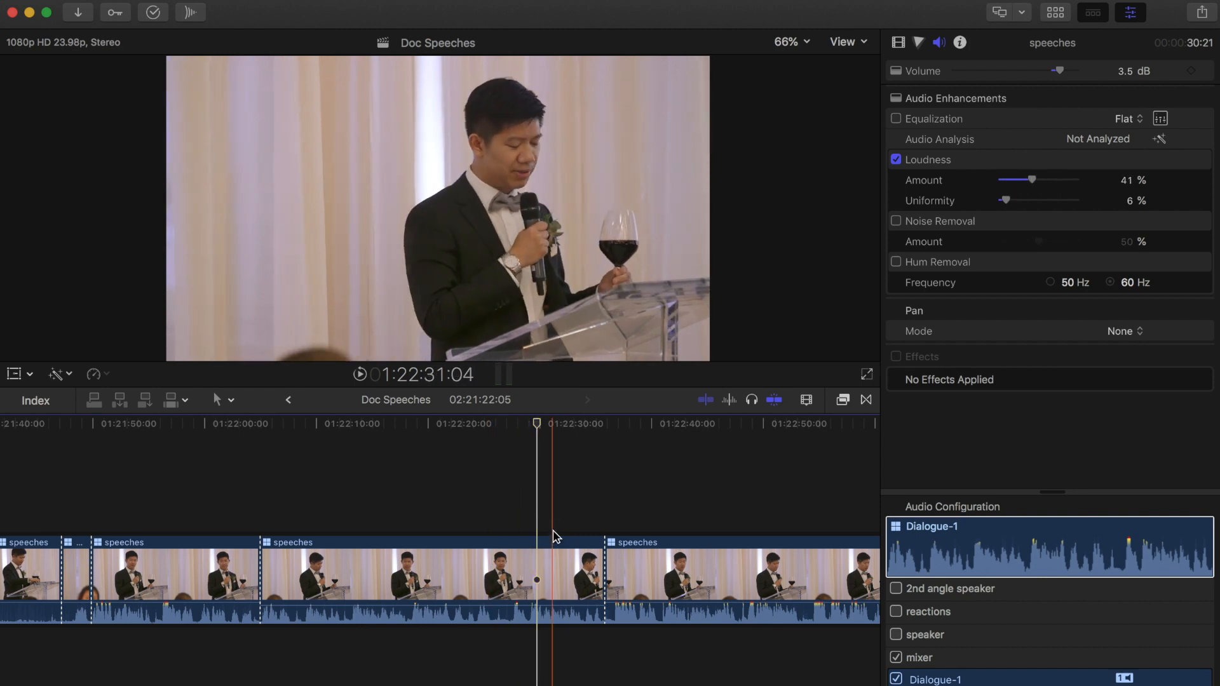
left_click(427, 580)
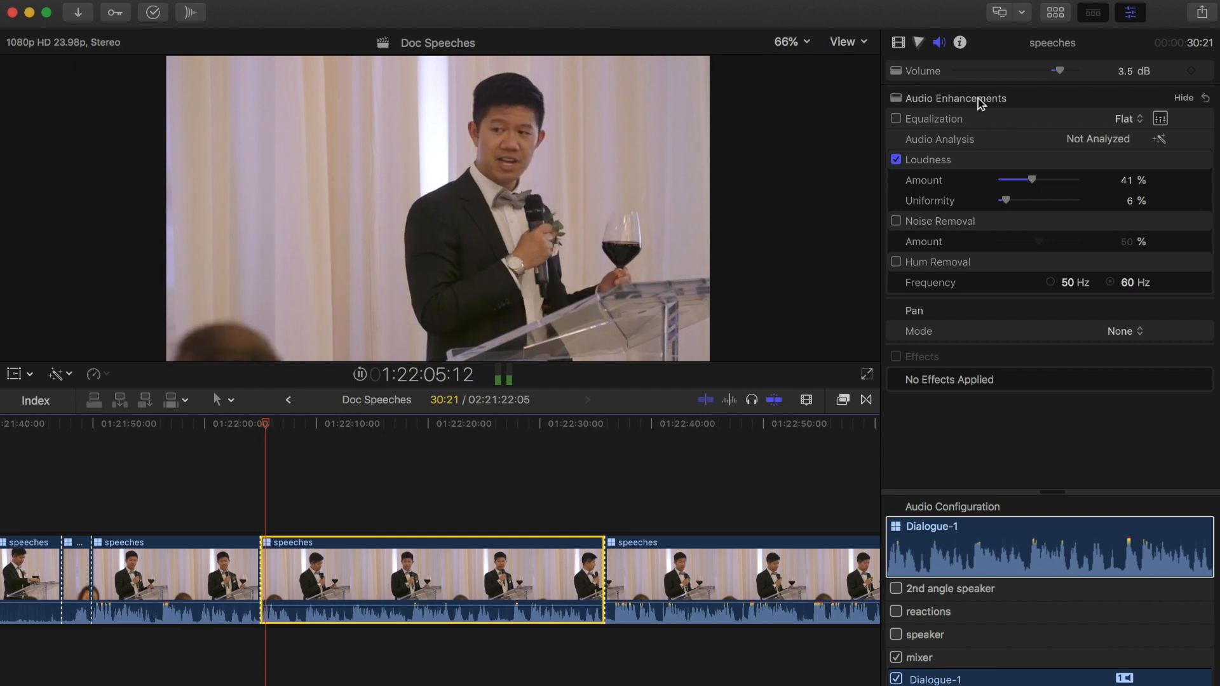
left_click(895, 160)
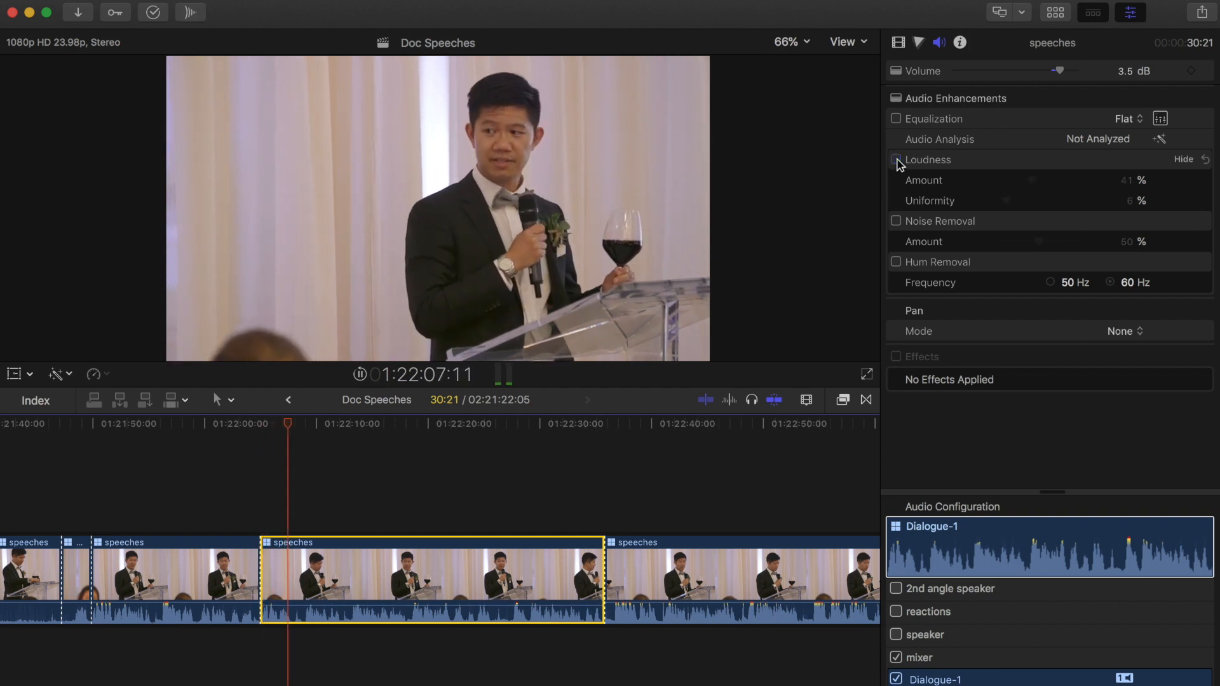
left_click(895, 160)
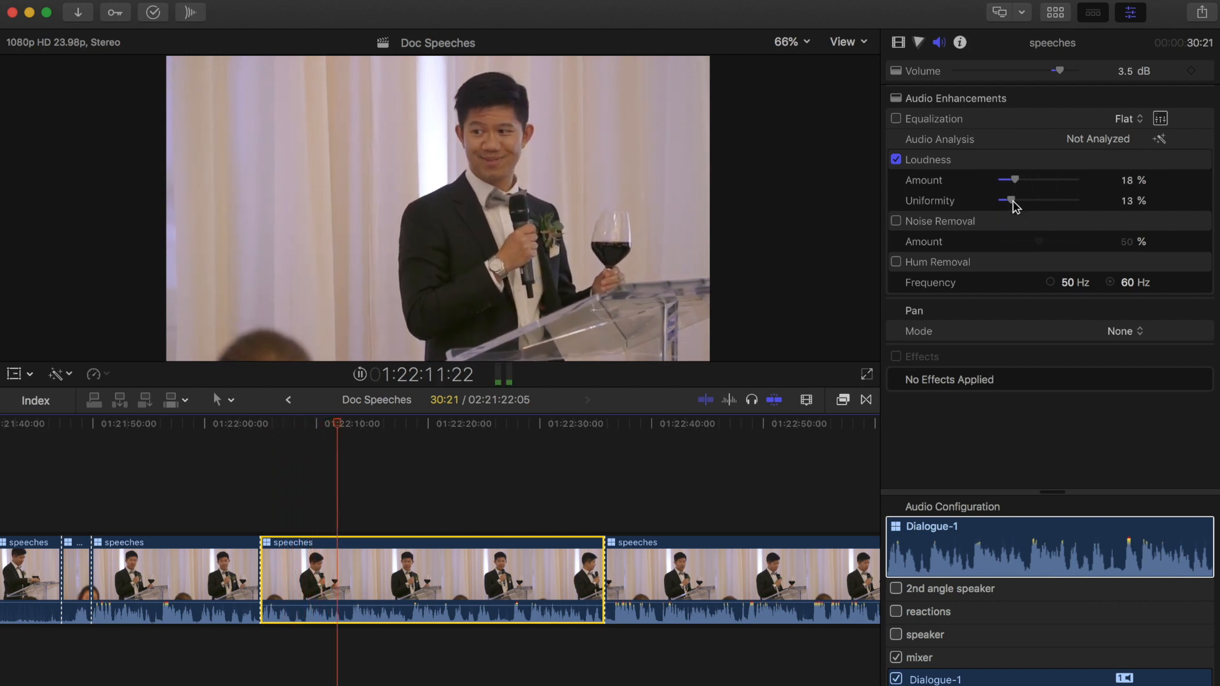
left_click(895, 221)
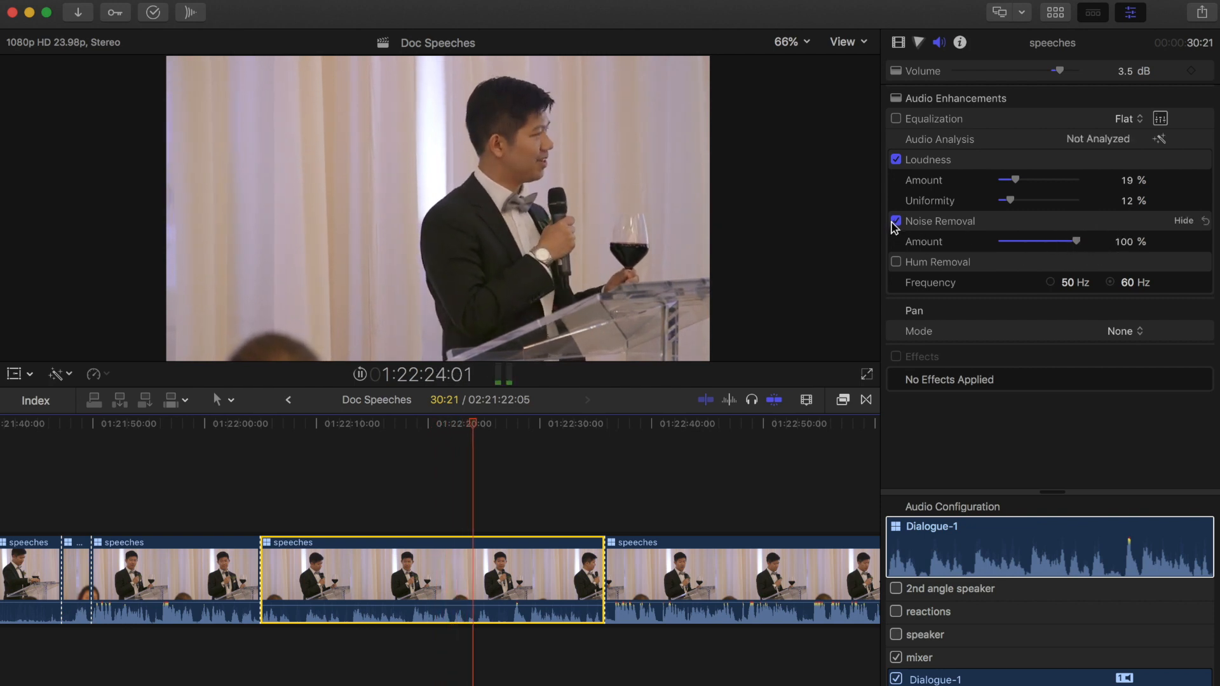
Toggle Noise Removal to compare, then switch off Noise Removal and Loudness
left_click(896, 222)
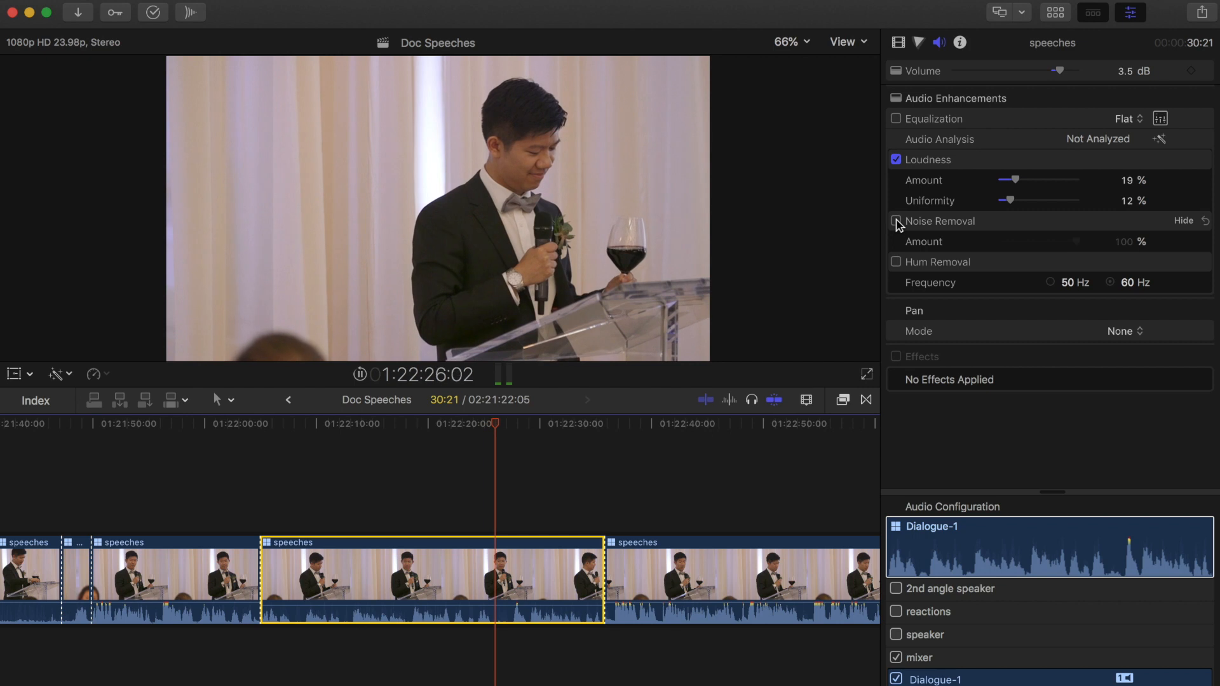
left_click(895, 221)
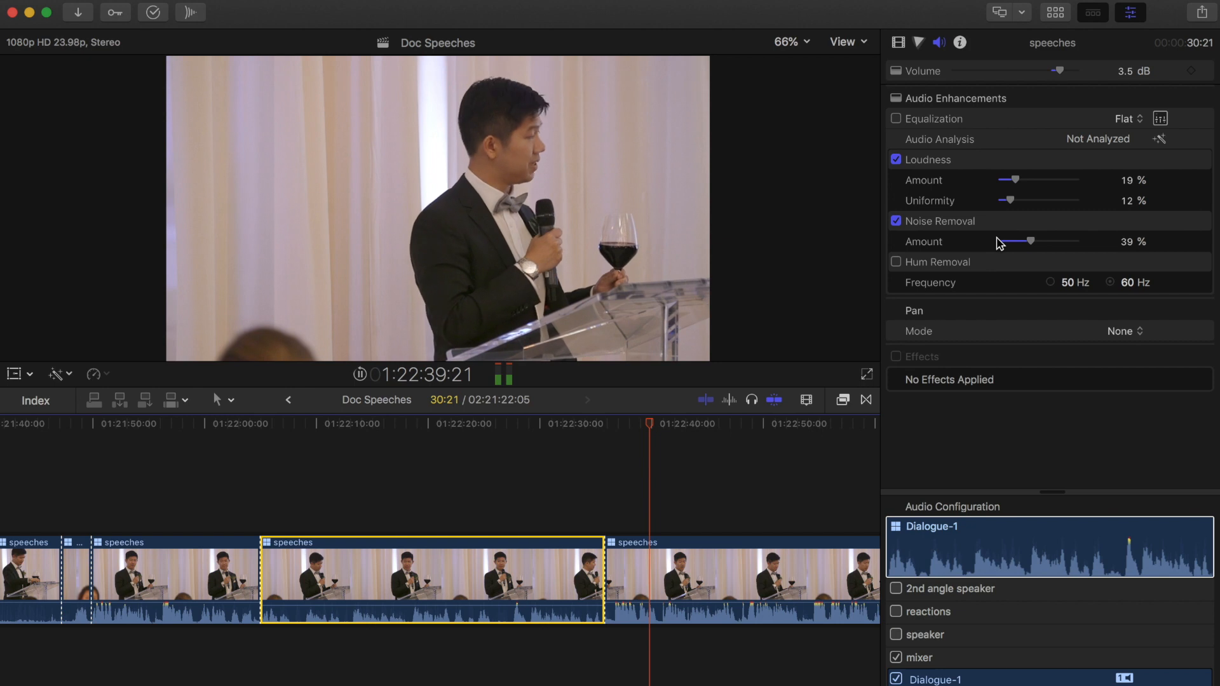
left_click(895, 221)
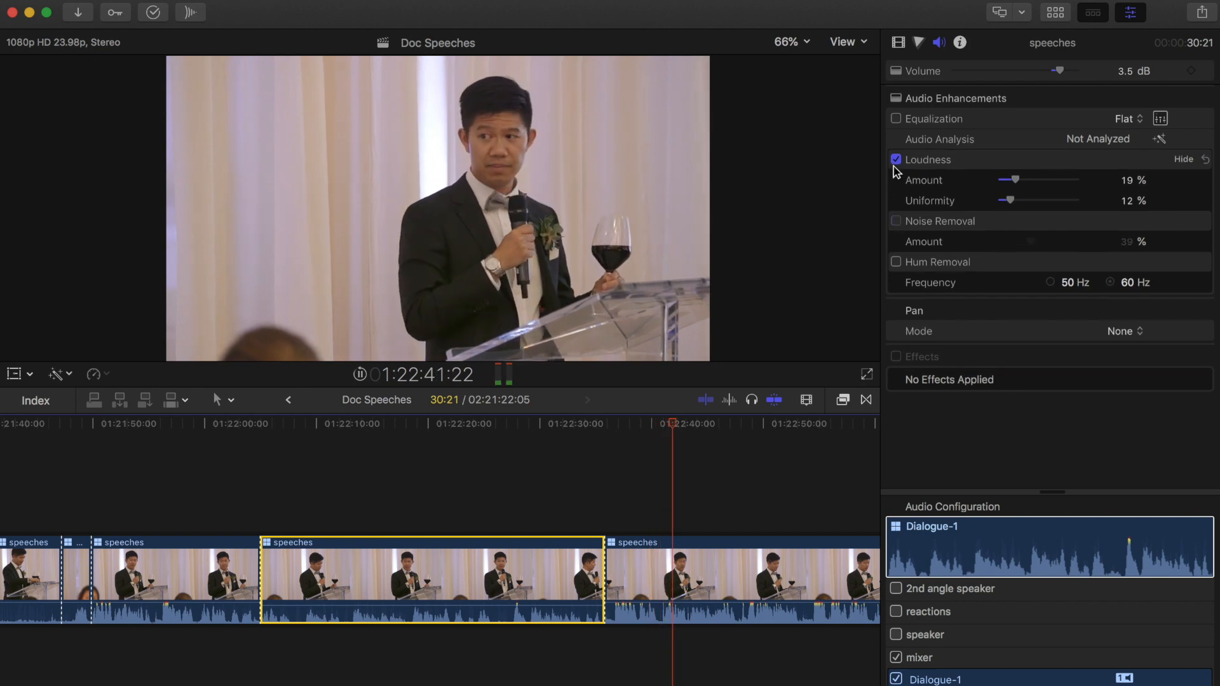
left_click(895, 262)
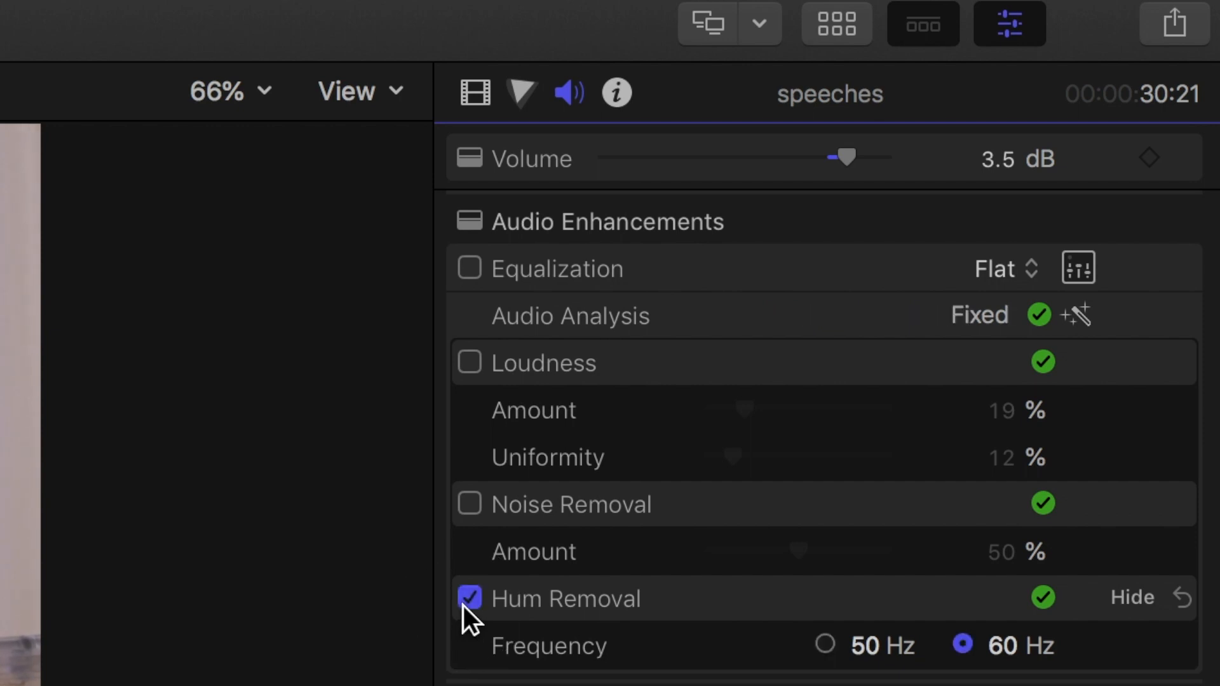
mouse_move(833, 649)
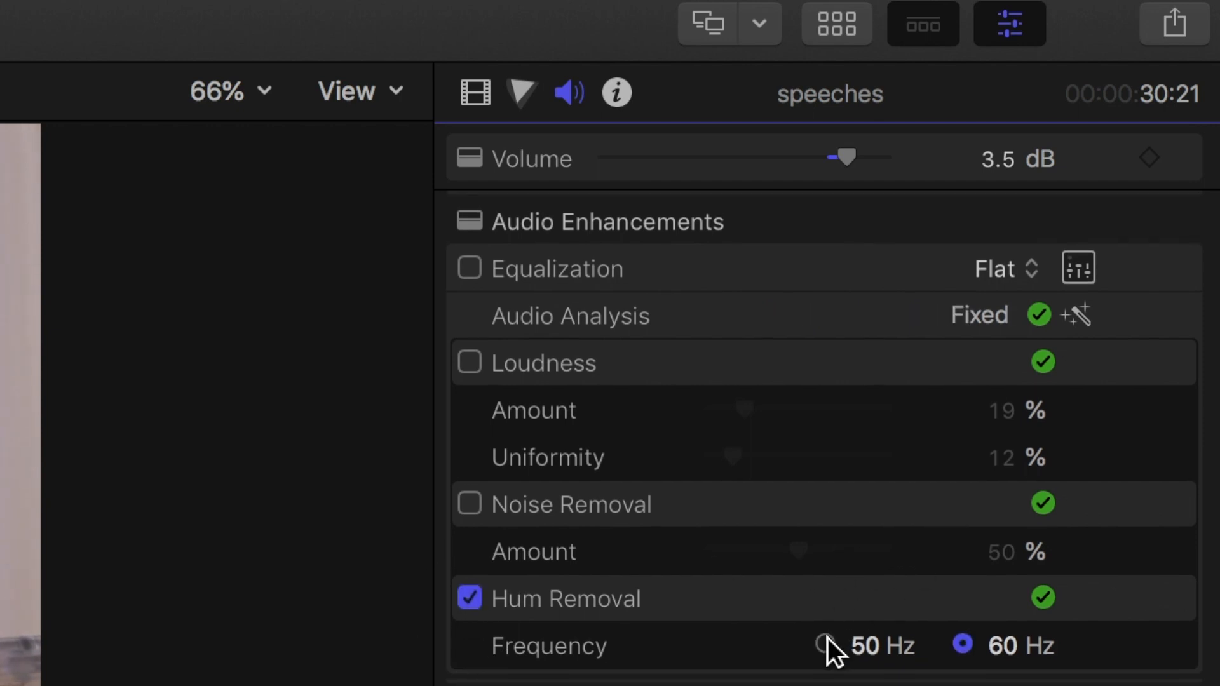
Set the hum removal frequency to 50 Hz, then back to 60 Hz
left_click(824, 644)
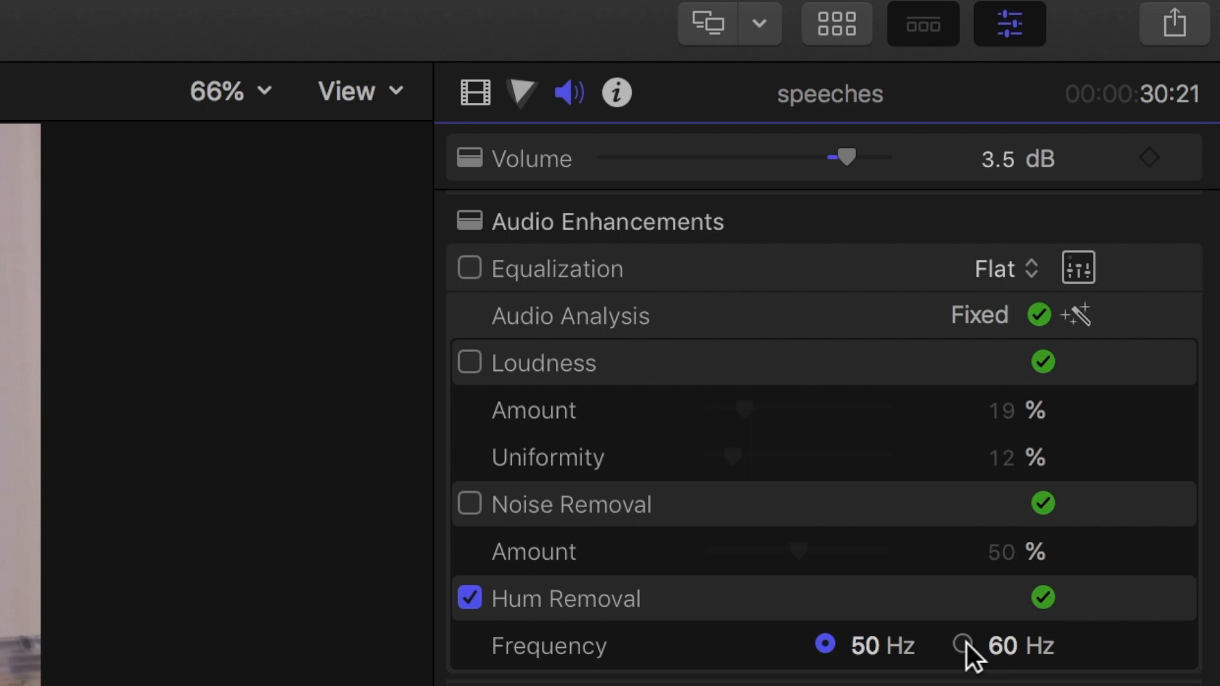
left_click(963, 644)
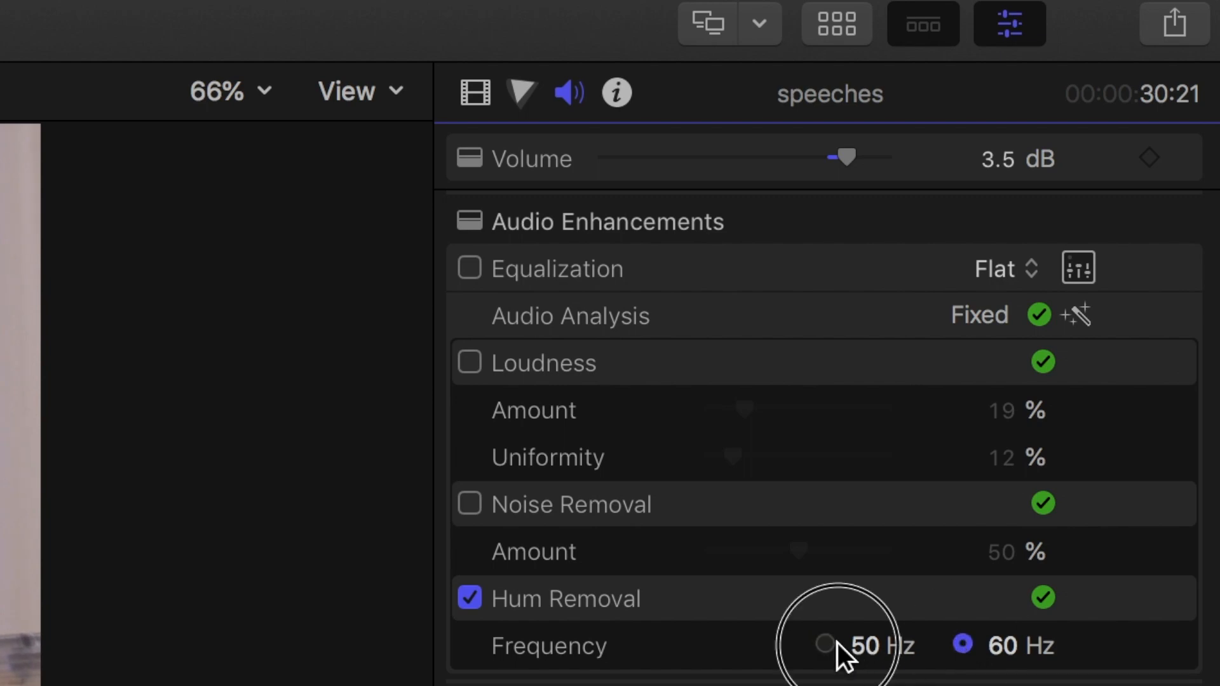